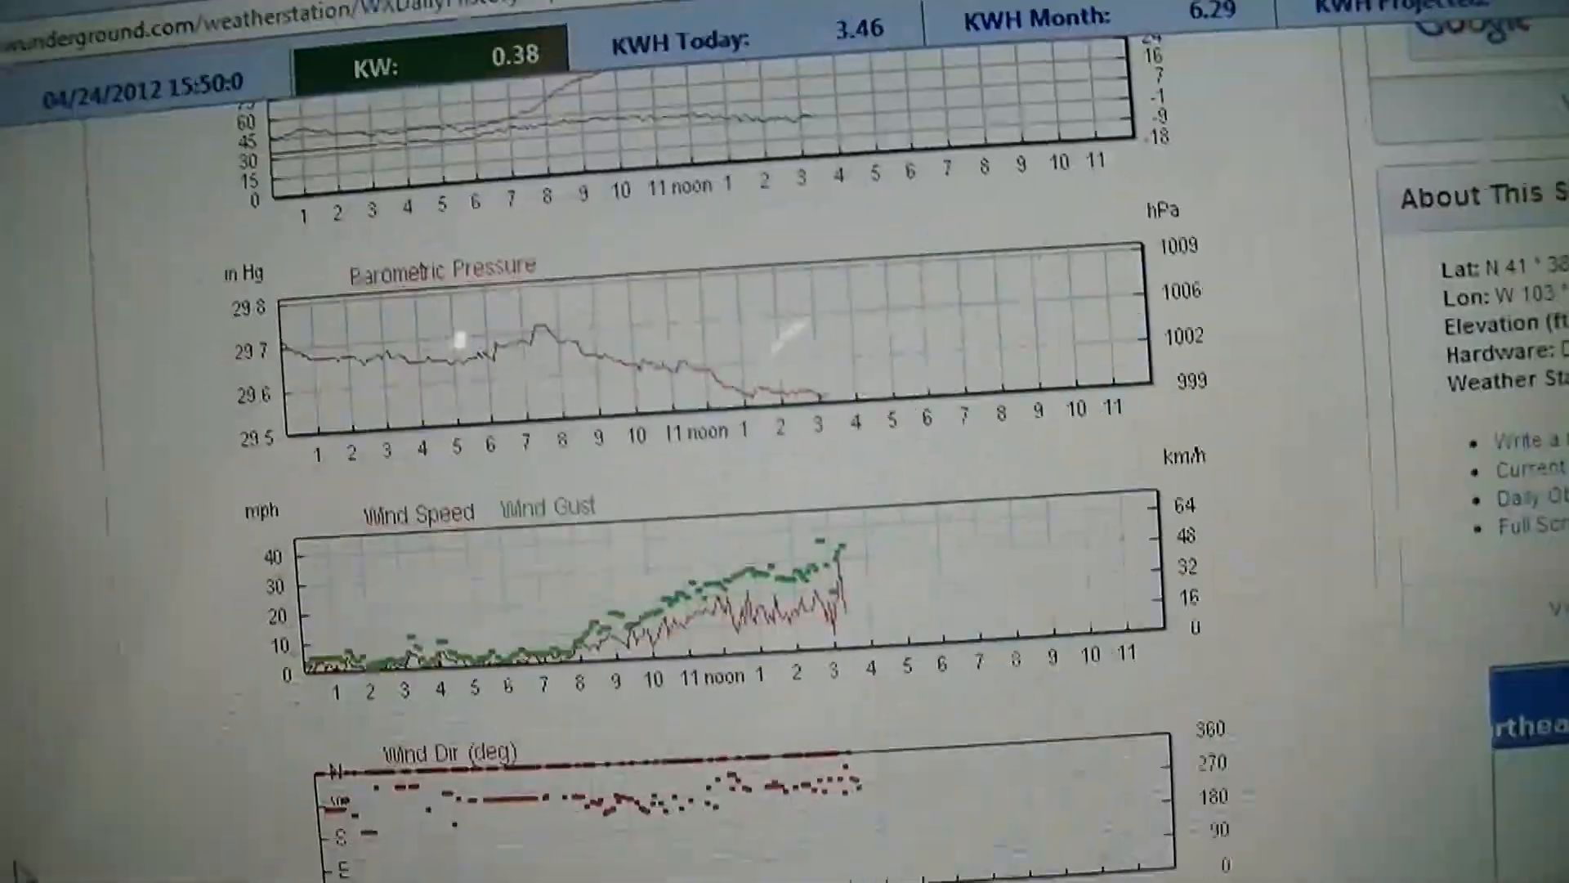
pyautogui.scroll(-3)
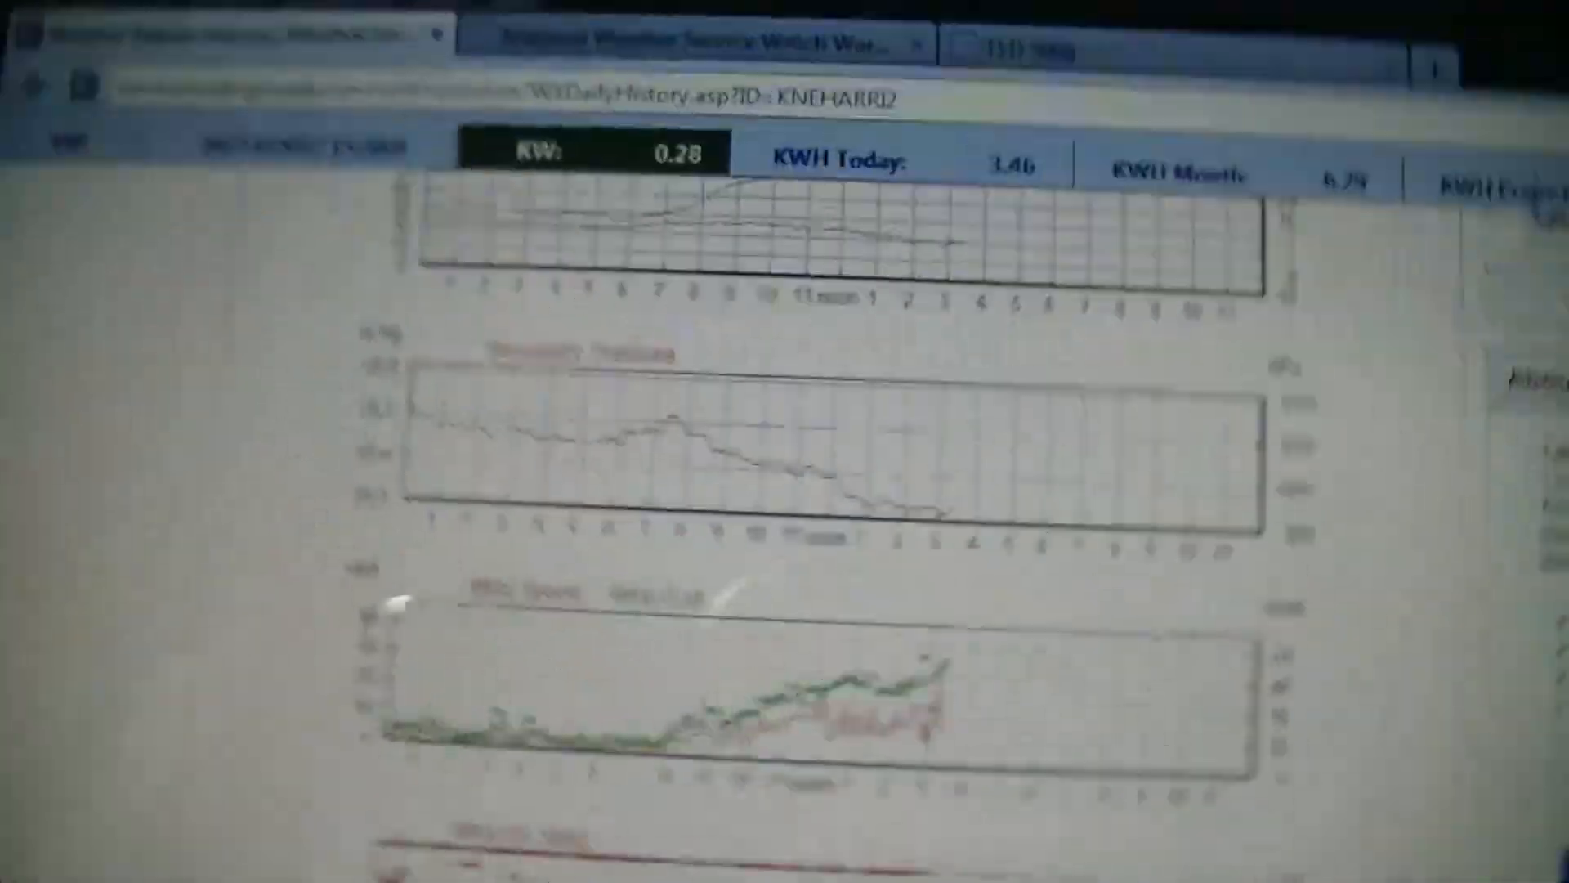
pyautogui.scroll(-3)
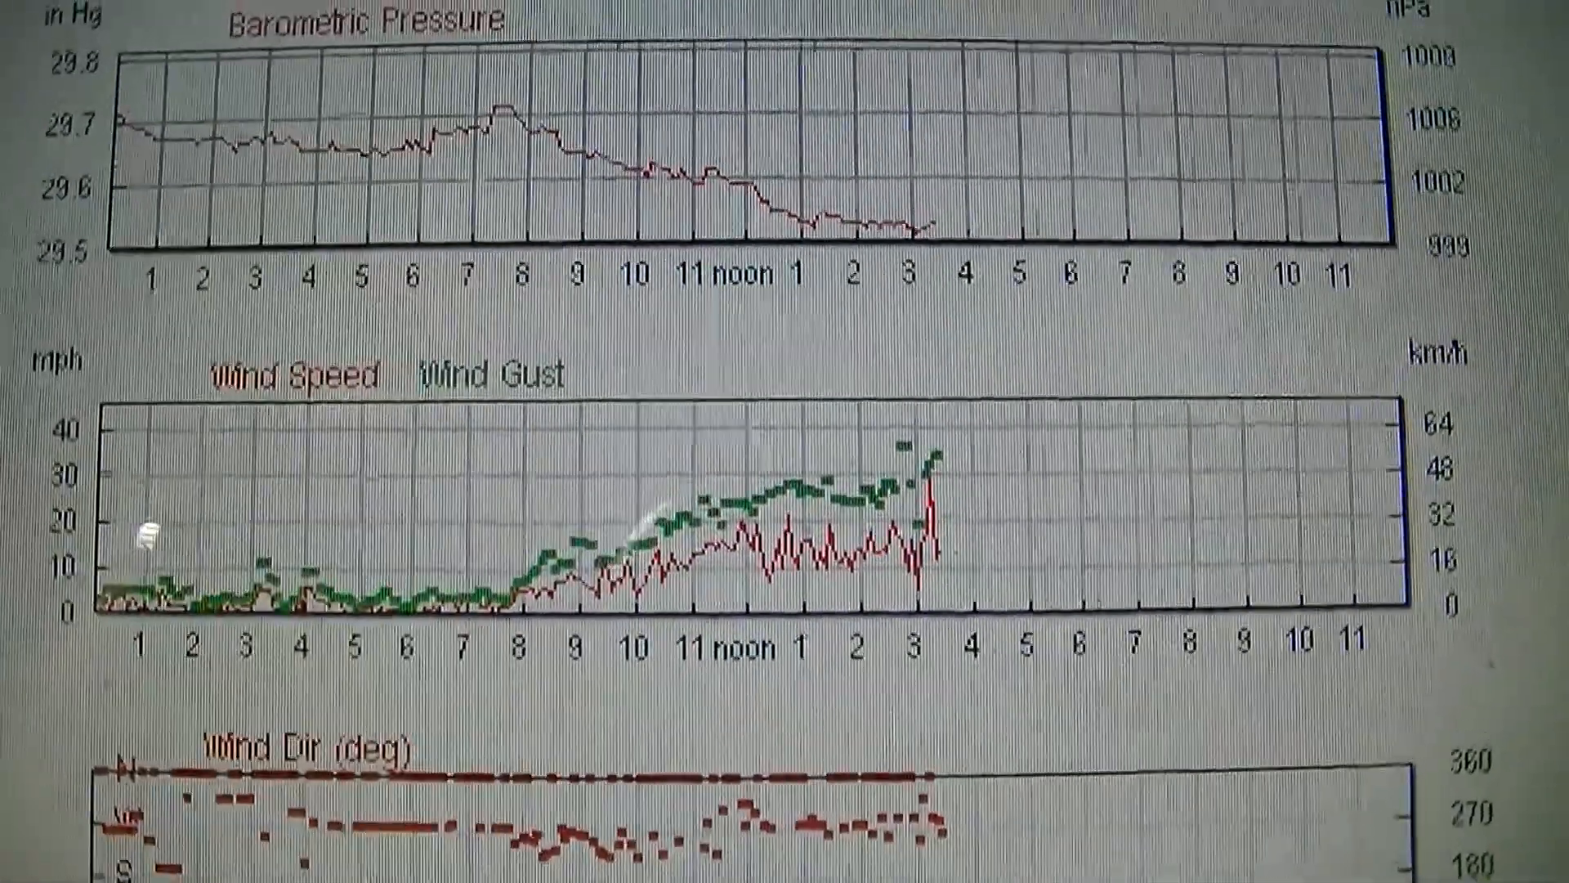
pyautogui.scroll(-3)
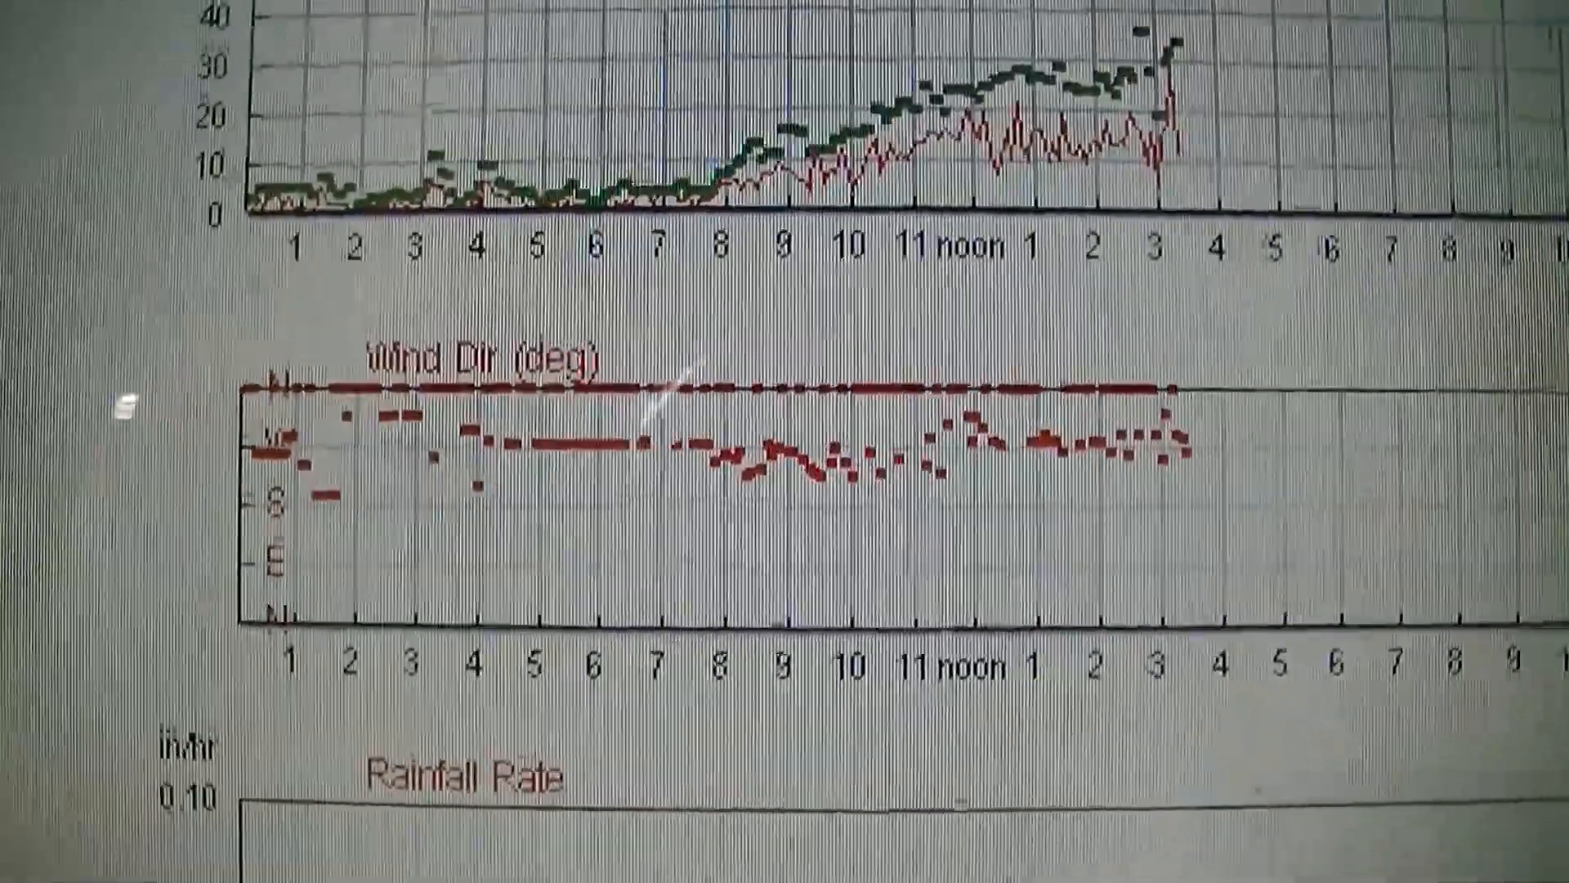